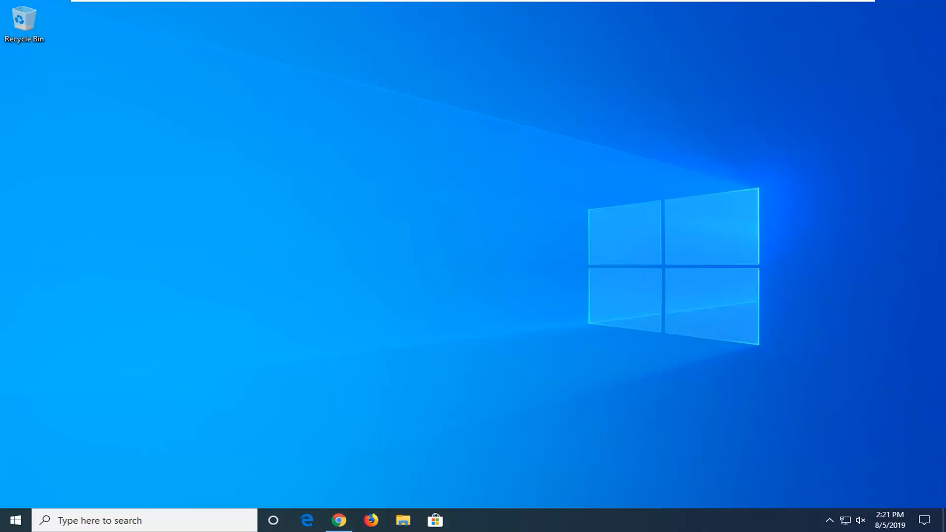
# Launch the Settings app by searching "settings" from the Start menu
pyautogui.click(14, 520)
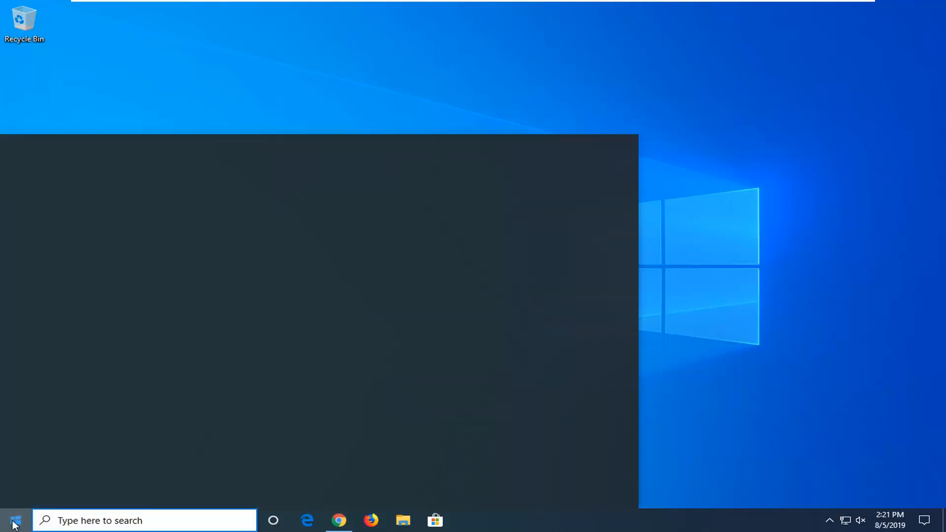
pyautogui.click(13, 520)
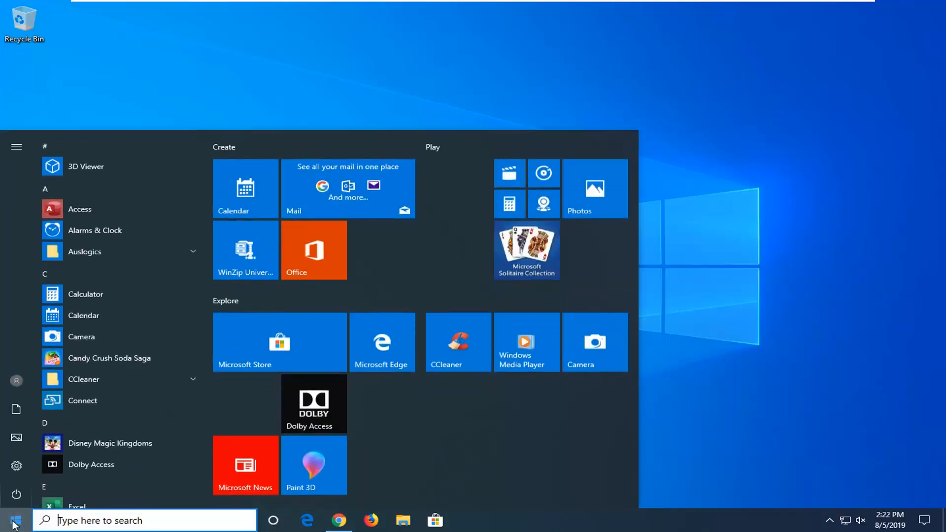
pyautogui.write('settings')
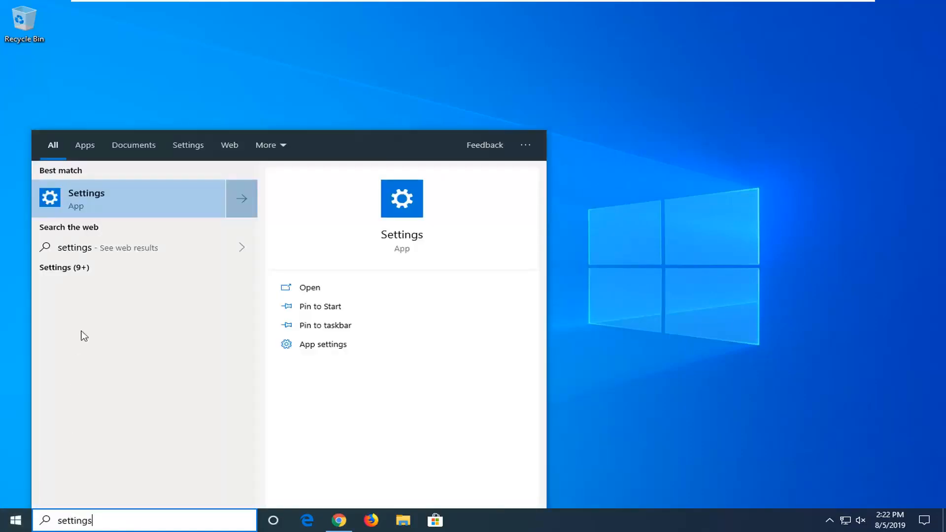
pyautogui.click(86, 198)
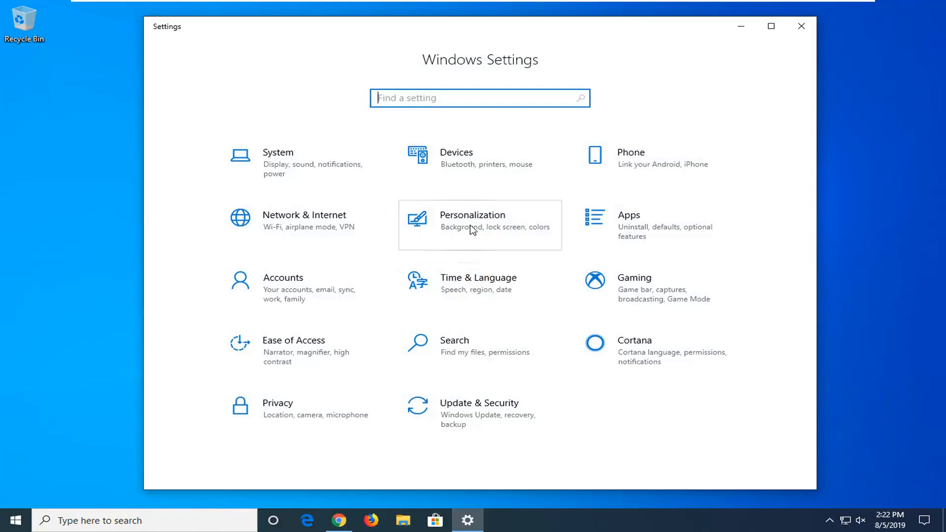
# Go to the Personalization category of Windows Settings
pyautogui.click(472, 220)
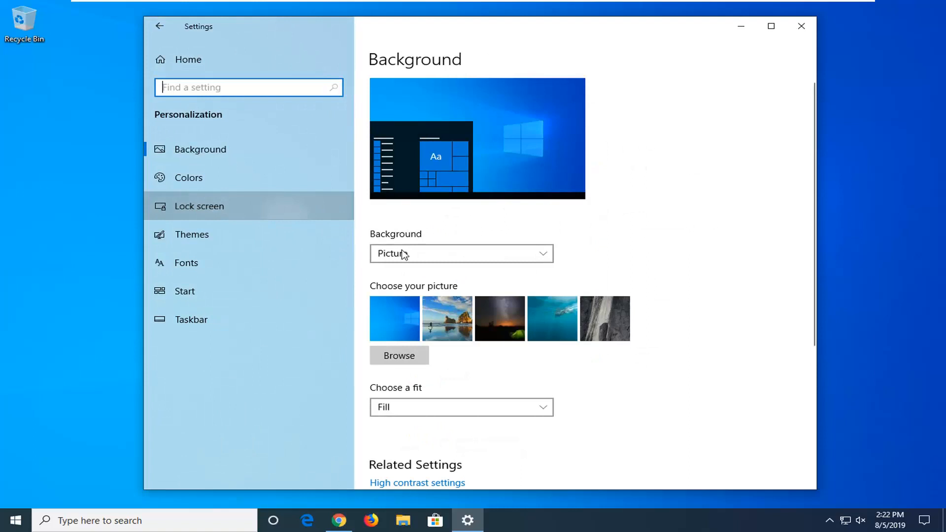
# Switch the Lock screen background from Windows spotlight to Picture
pyautogui.click(198, 205)
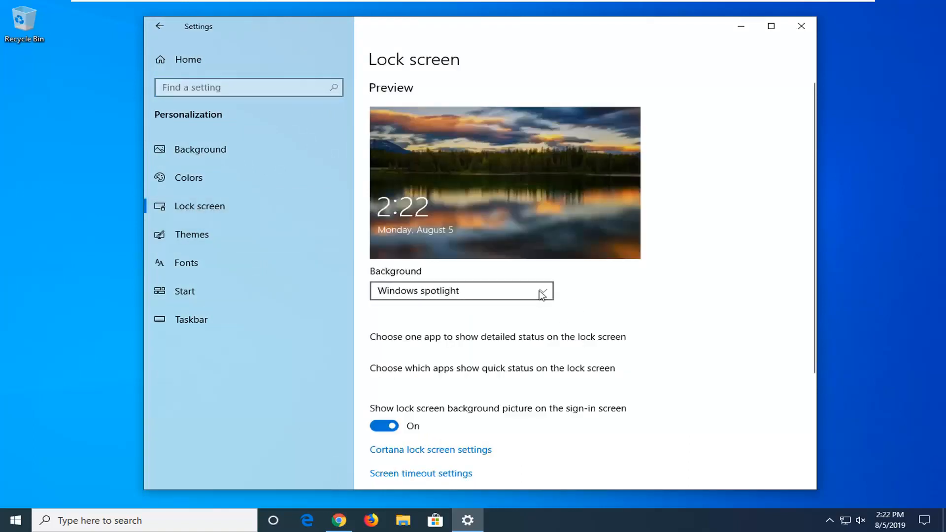
pyautogui.click(460, 289)
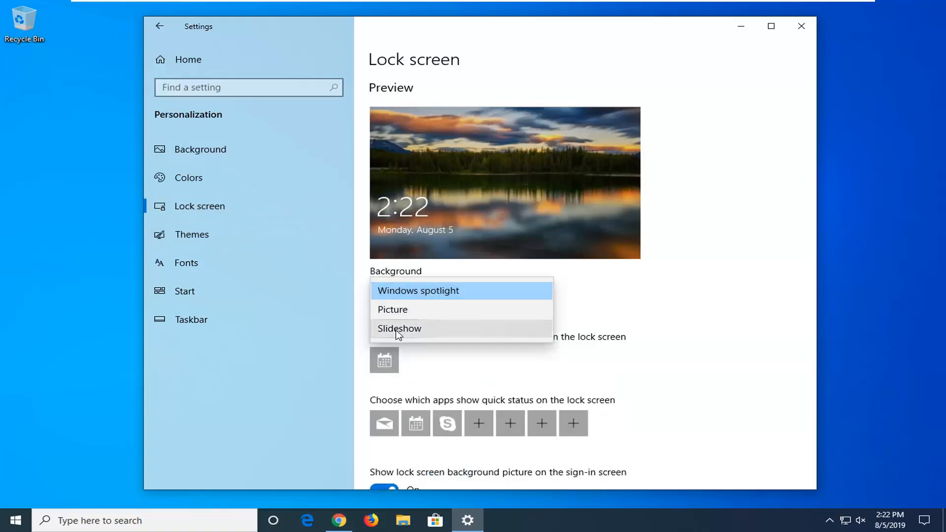
pyautogui.moveTo(402, 319)
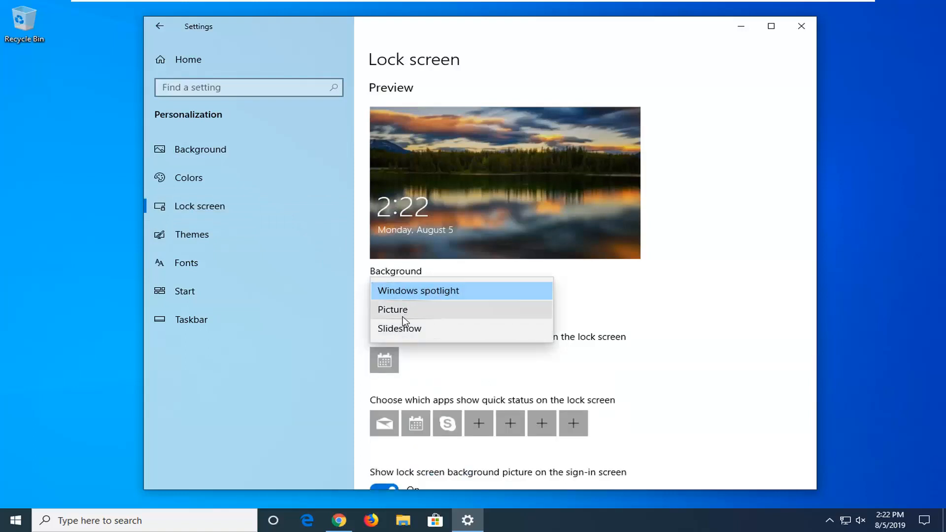
pyautogui.click(392, 310)
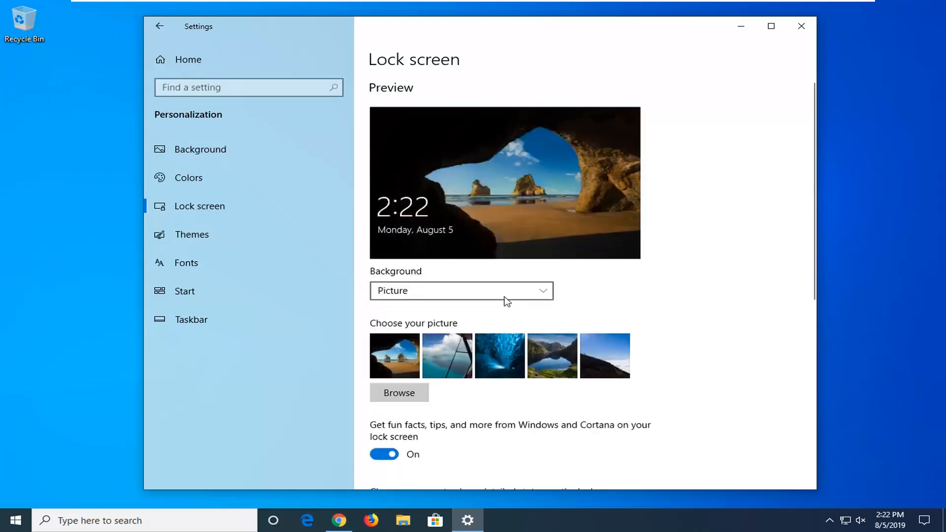
# Try Slideshow and Windows spotlight backgrounds, settle on Picture, and close Settings
pyautogui.click(461, 290)
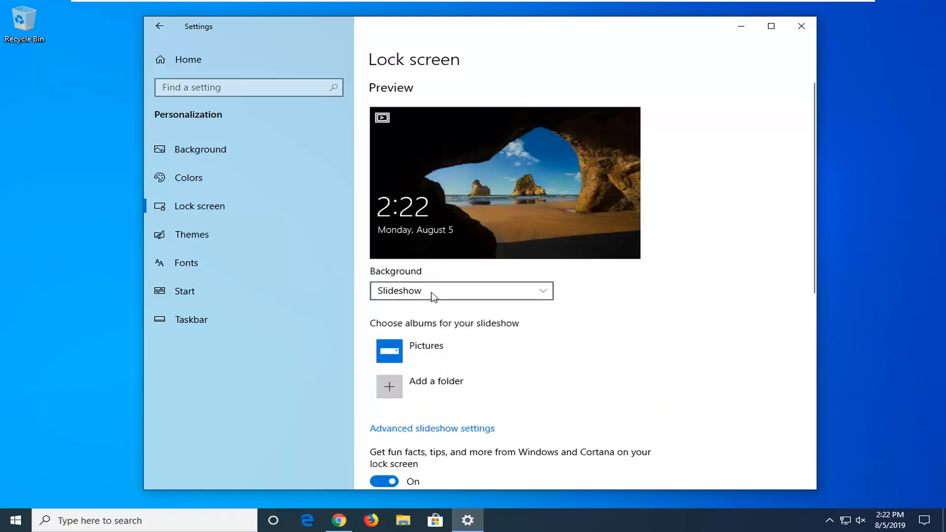
pyautogui.click(461, 290)
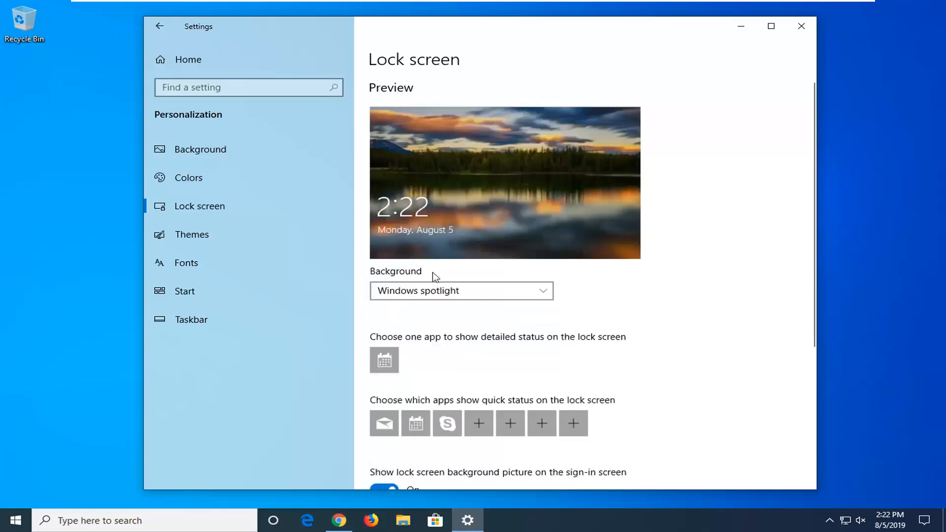
pyautogui.click(461, 289)
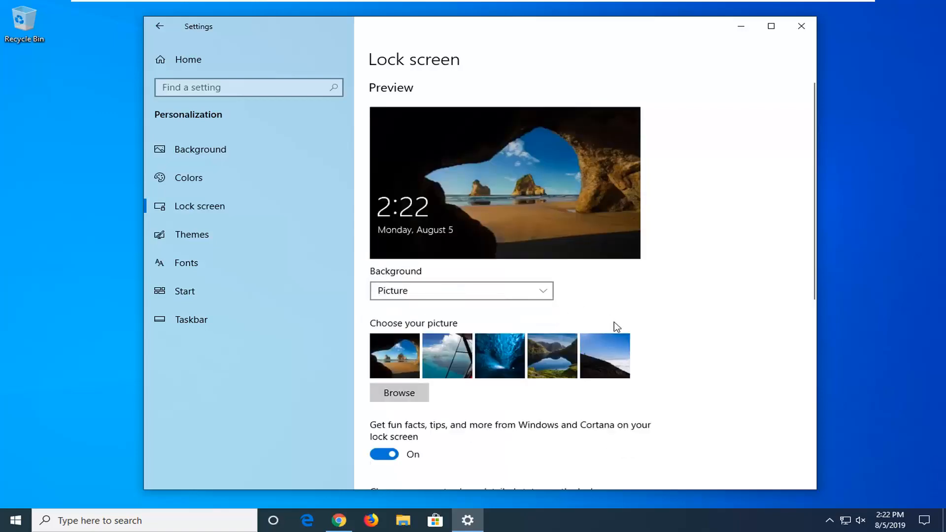
pyautogui.scroll(-3)
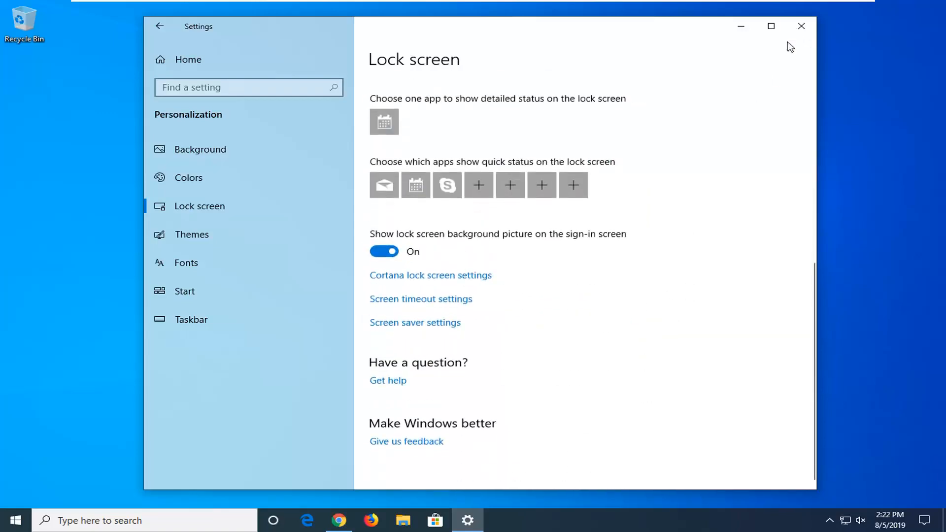
pyautogui.click(800, 25)
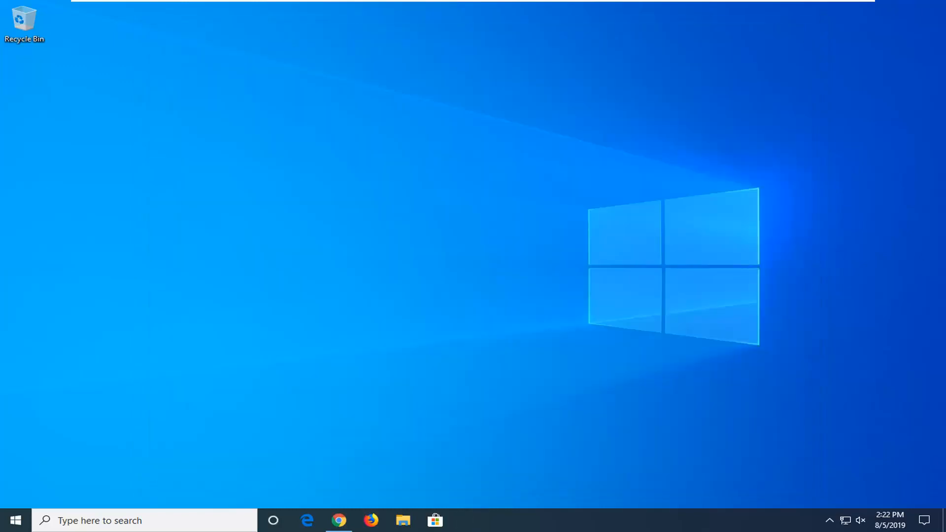